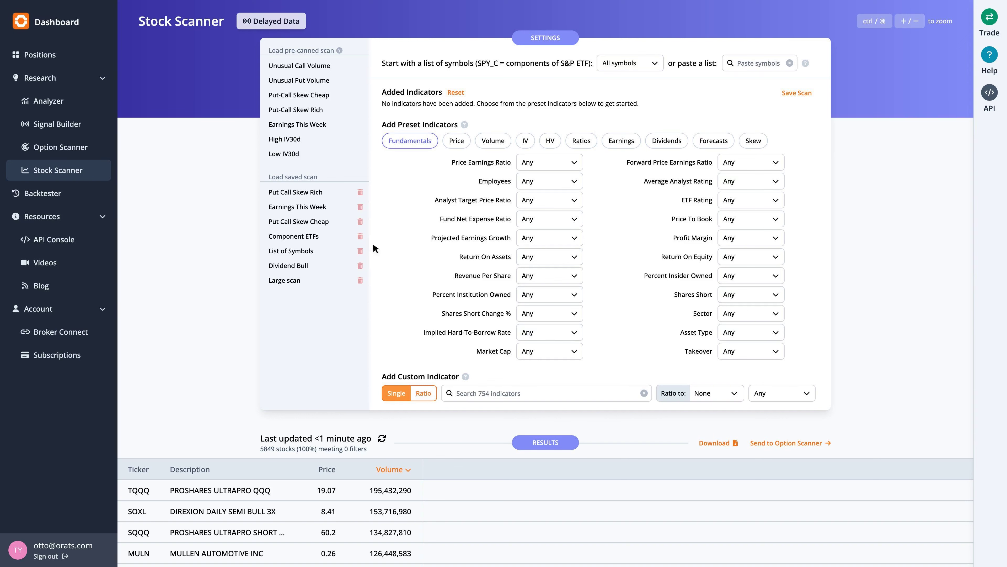
Step: Load the saved 'Earnings This Week' scan and show its Volume preset indicators
{"action": "left_click", "coordinate": [297, 124]}
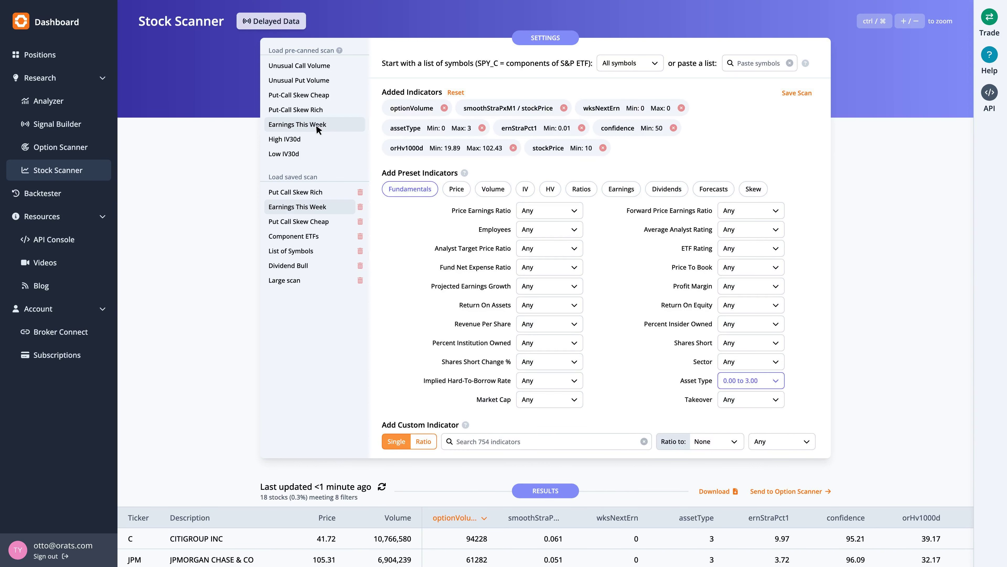
{"action": "left_click", "coordinate": [492, 189]}
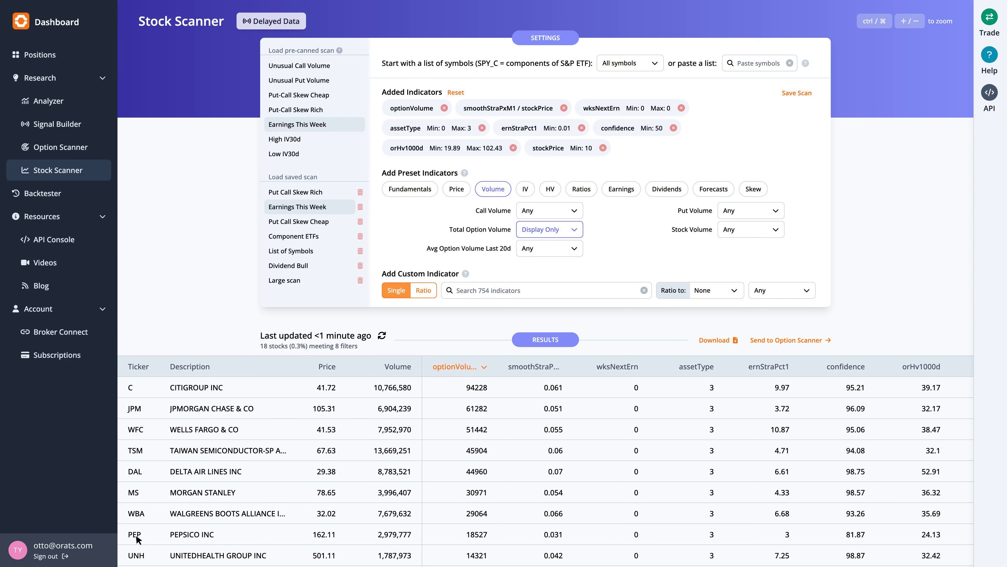
Step: Open PEP from the scan results in the Analyzer overview
{"action": "left_click", "coordinate": [135, 534]}
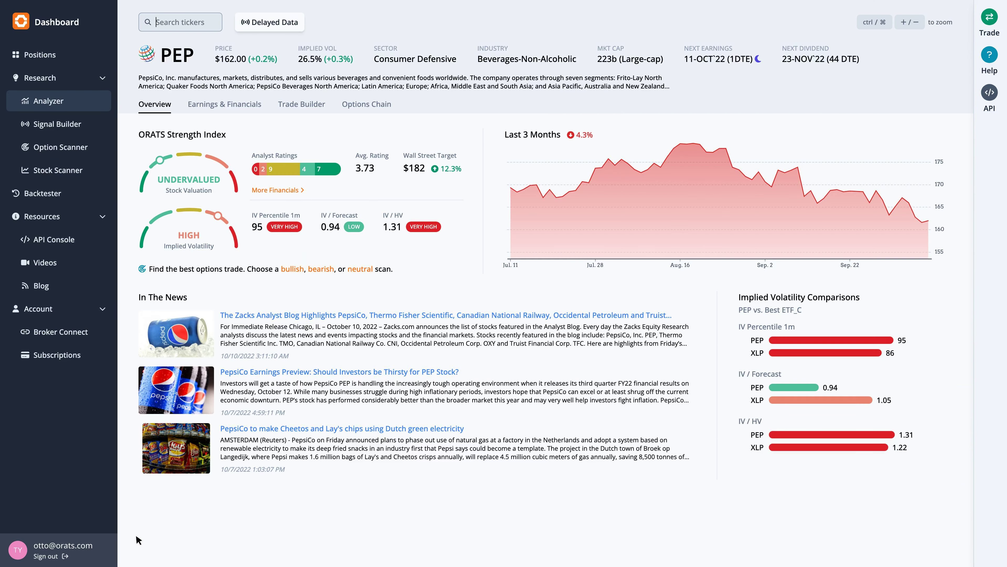
{"action": "mouse_move", "coordinate": [420, 283]}
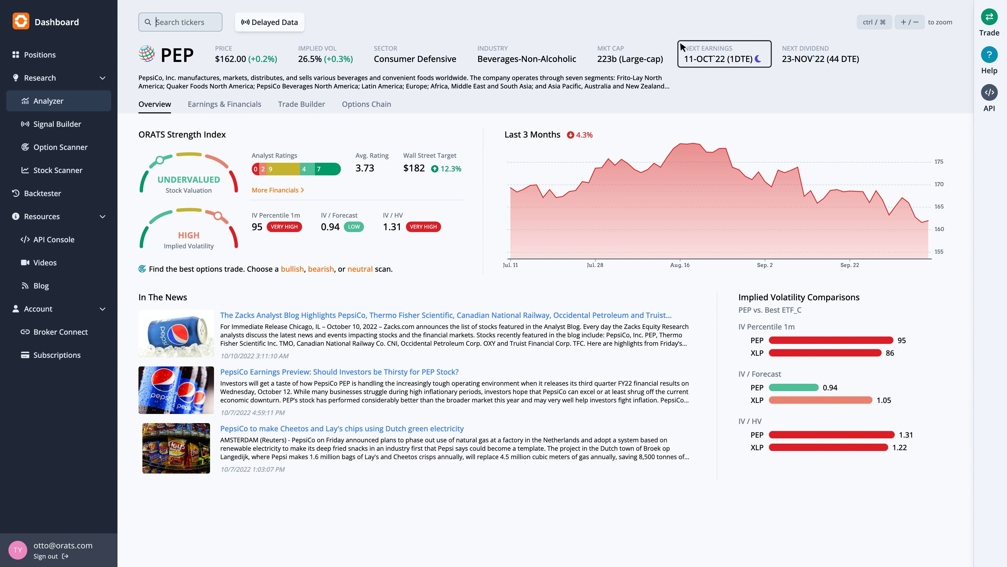
{"action": "mouse_move", "coordinate": [712, 47]}
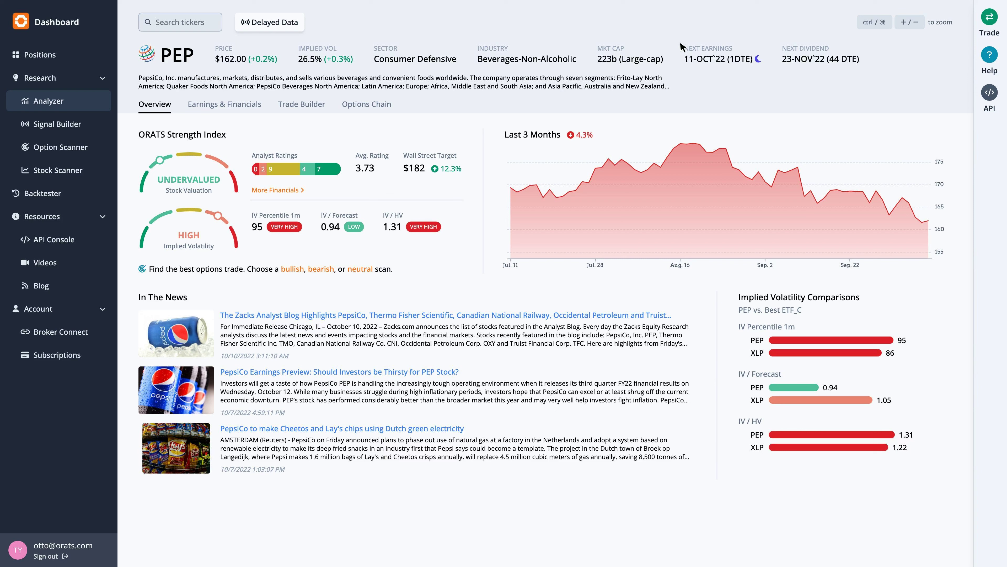
Step: Show PEP's Earnings & Financials history and chart its PE Ratio (TTM)
{"action": "left_click", "coordinate": [224, 103]}
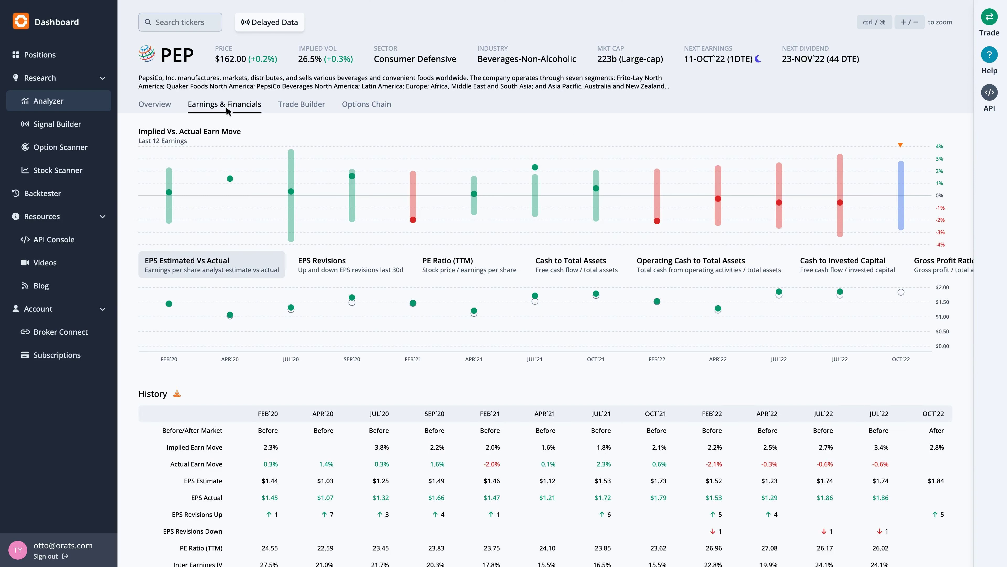
{"action": "mouse_move", "coordinate": [778, 376]}
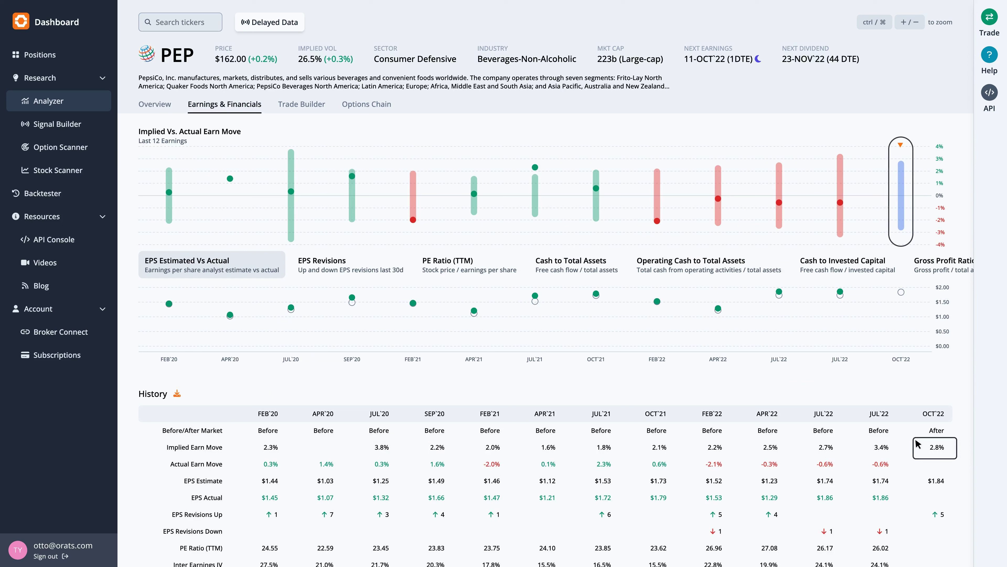
{"action": "mouse_move", "coordinate": [918, 444]}
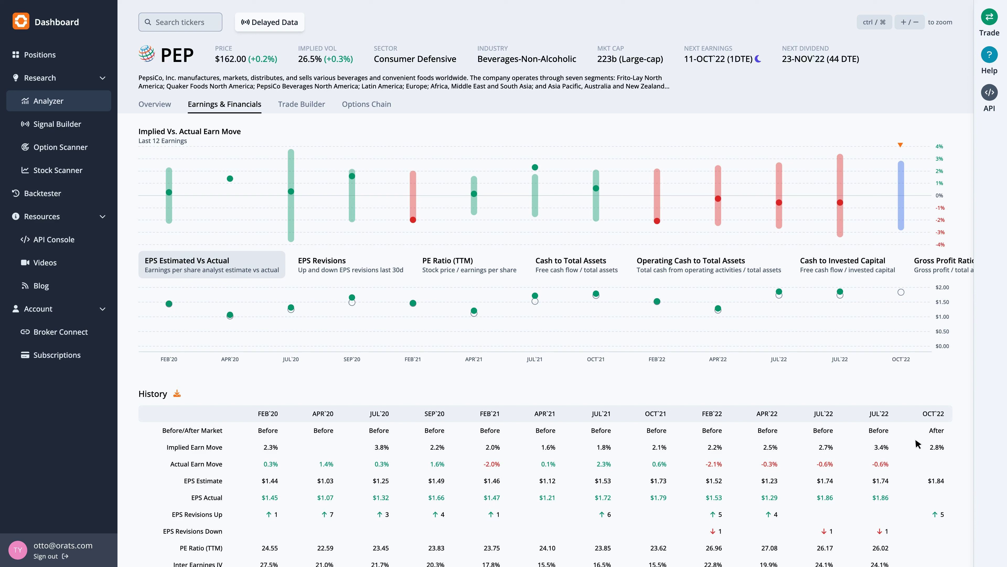
{"action": "mouse_move", "coordinate": [633, 334]}
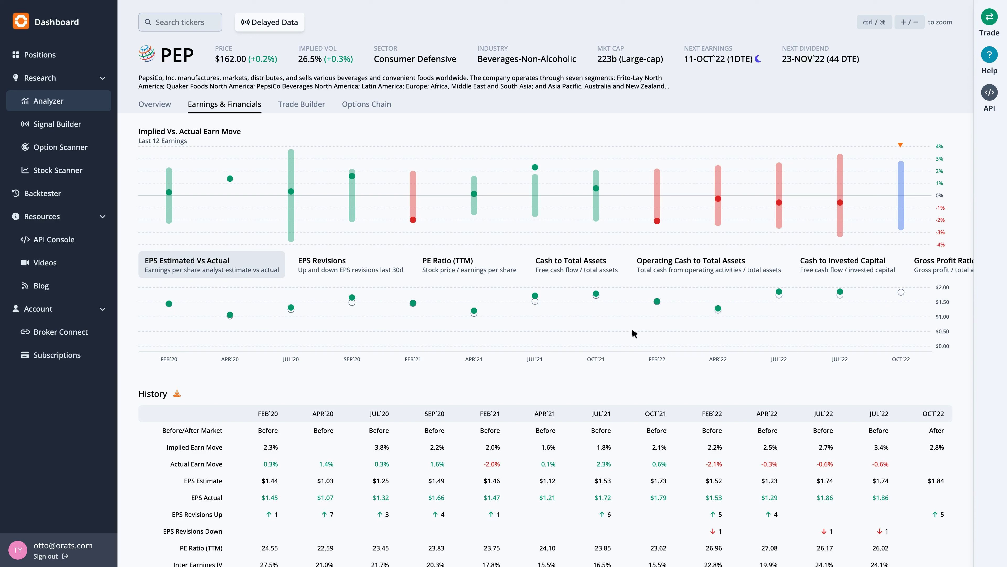
{"action": "left_click", "coordinate": [469, 264]}
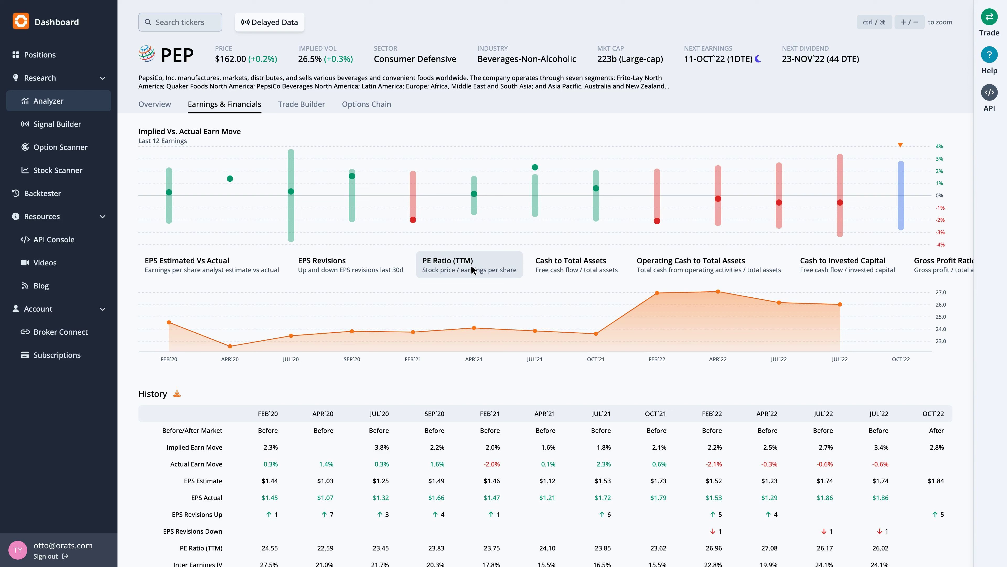
{"action": "mouse_move", "coordinate": [183, 123]}
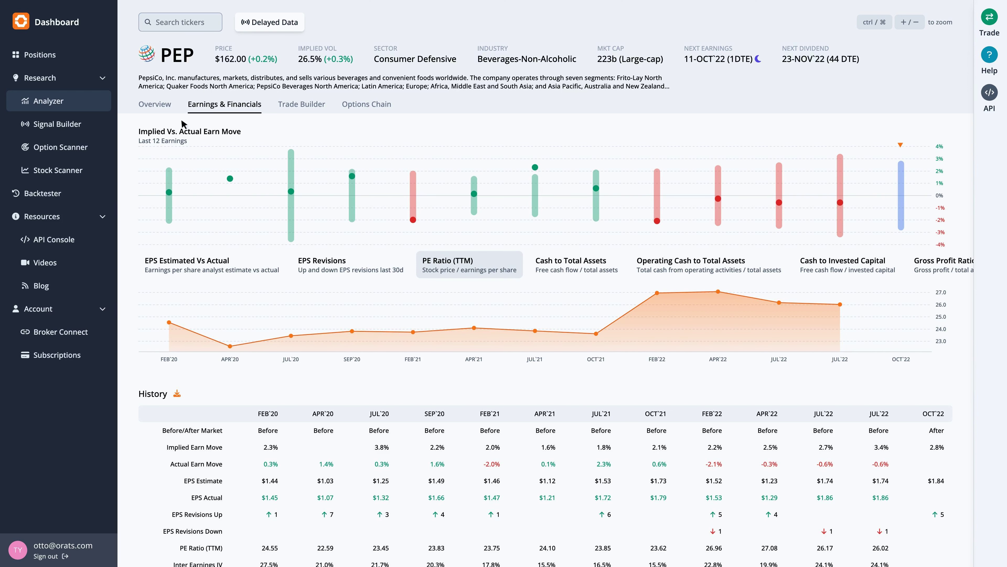
Step: From PEP's overview, run the neutral Option Scanner scan for PEP
{"action": "left_click", "coordinate": [154, 103]}
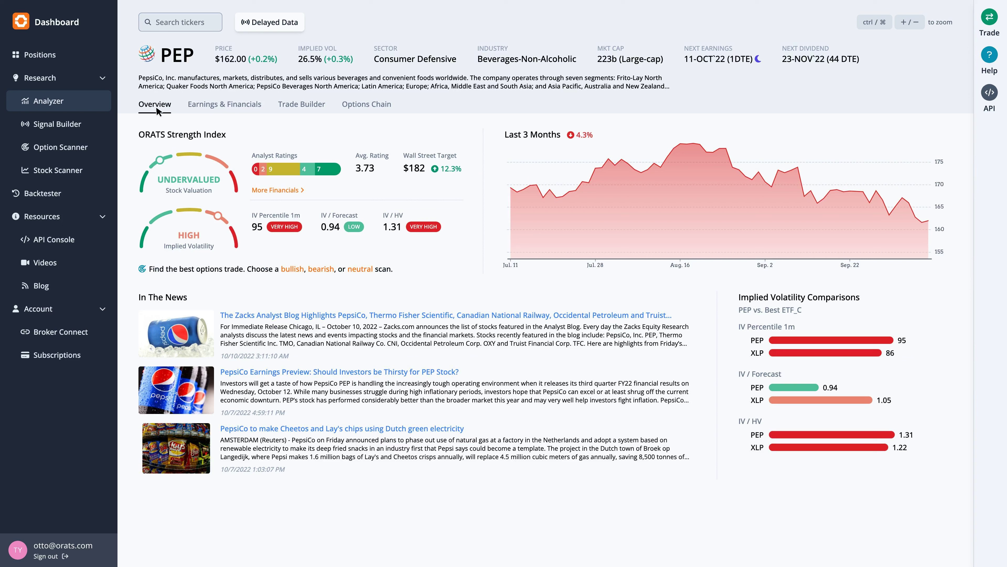
{"action": "mouse_move", "coordinate": [321, 241]}
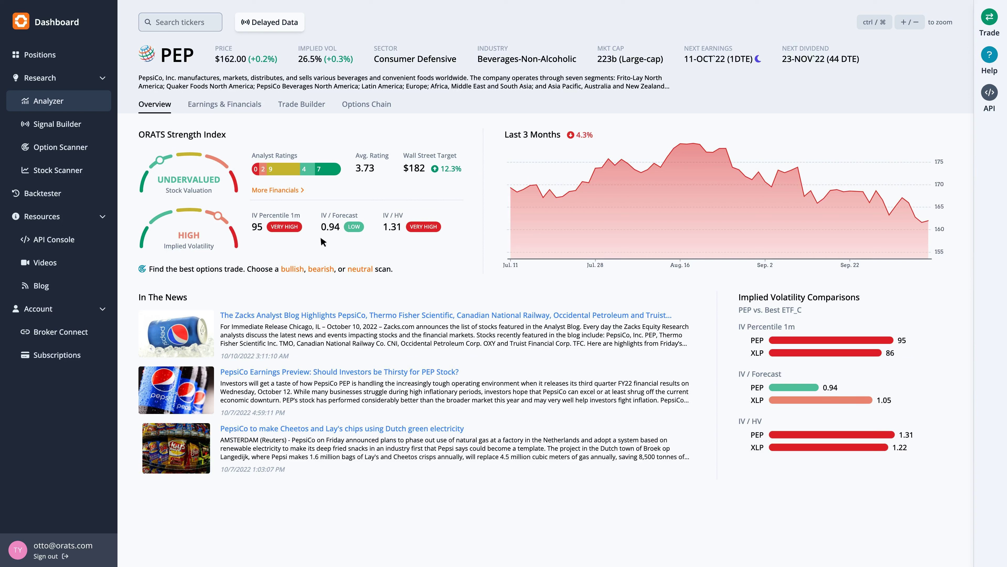
{"action": "left_click", "coordinate": [61, 146]}
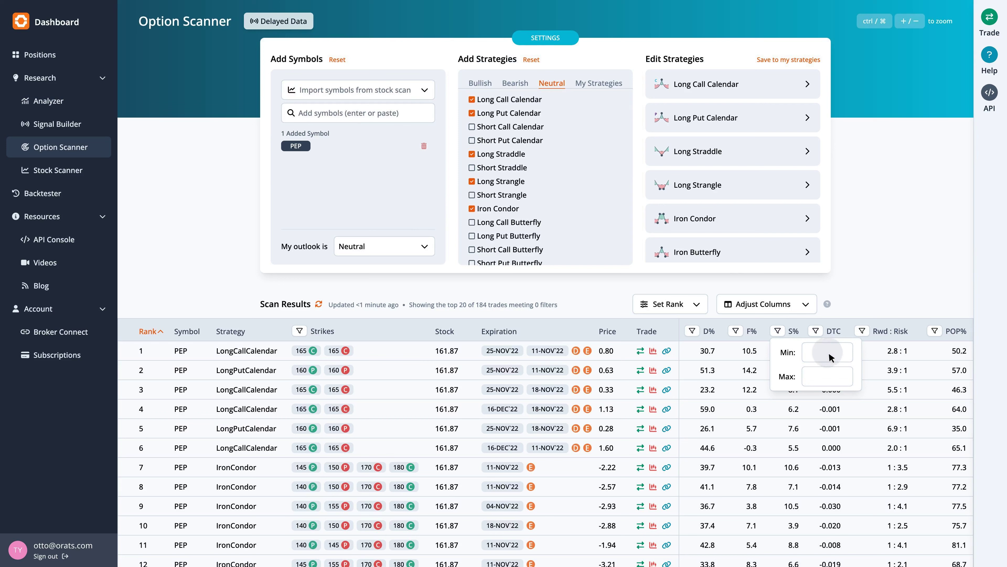
Step: Filter the S% column to Min -3 and Max 3
{"action": "type", "text": "-3"}
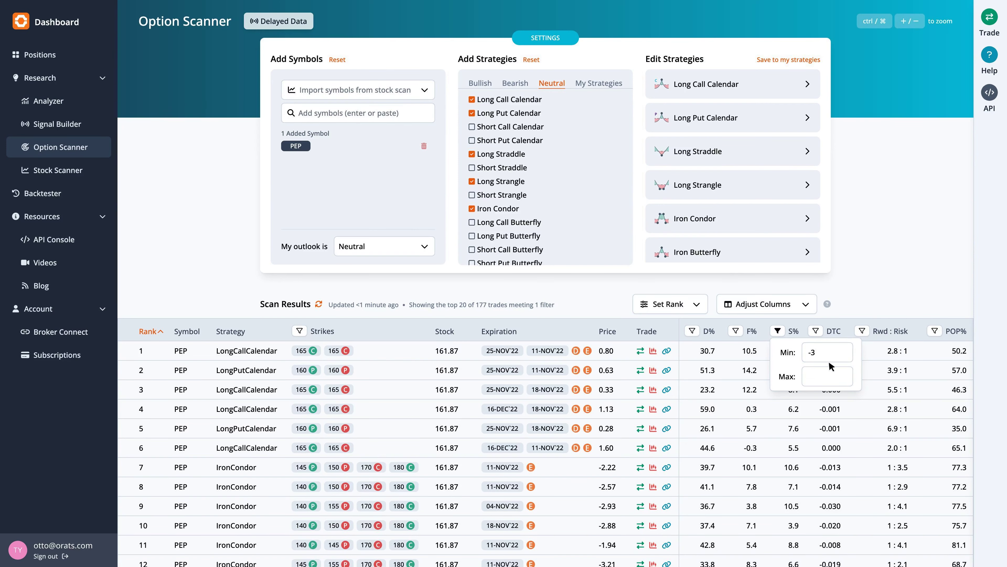
{"action": "type", "text": "3"}
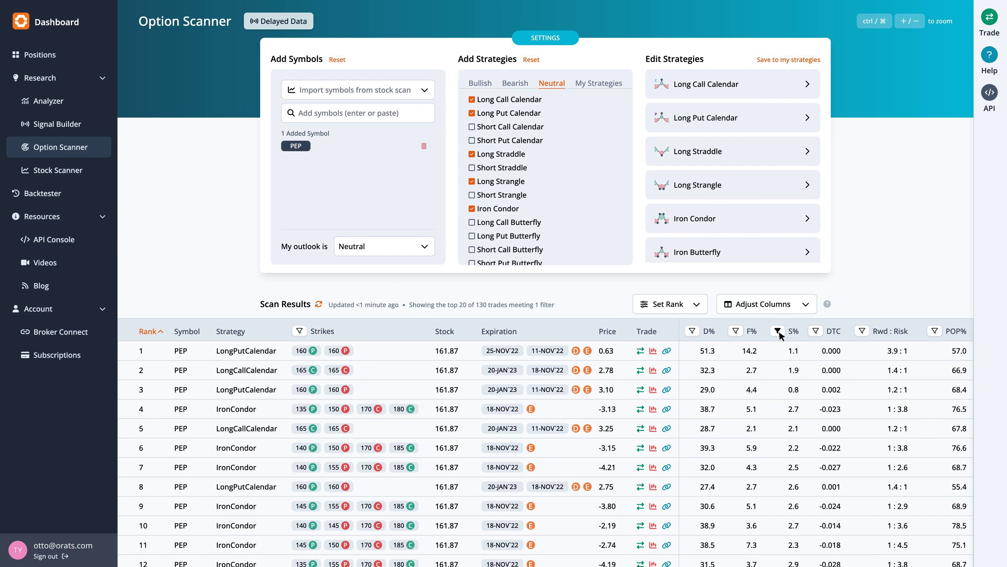
{"action": "mouse_move", "coordinate": [675, 334]}
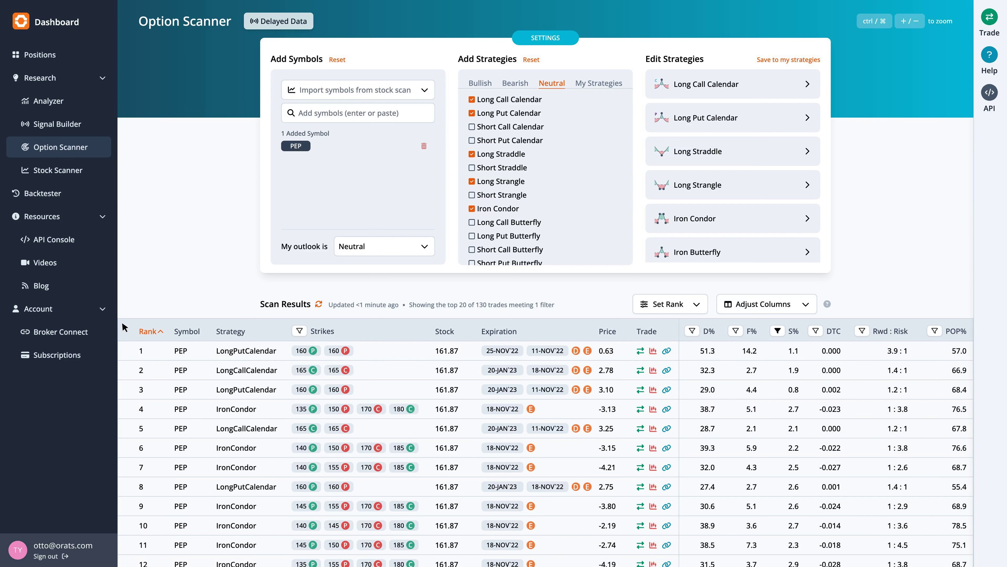
{"action": "mouse_move", "coordinate": [375, 342]}
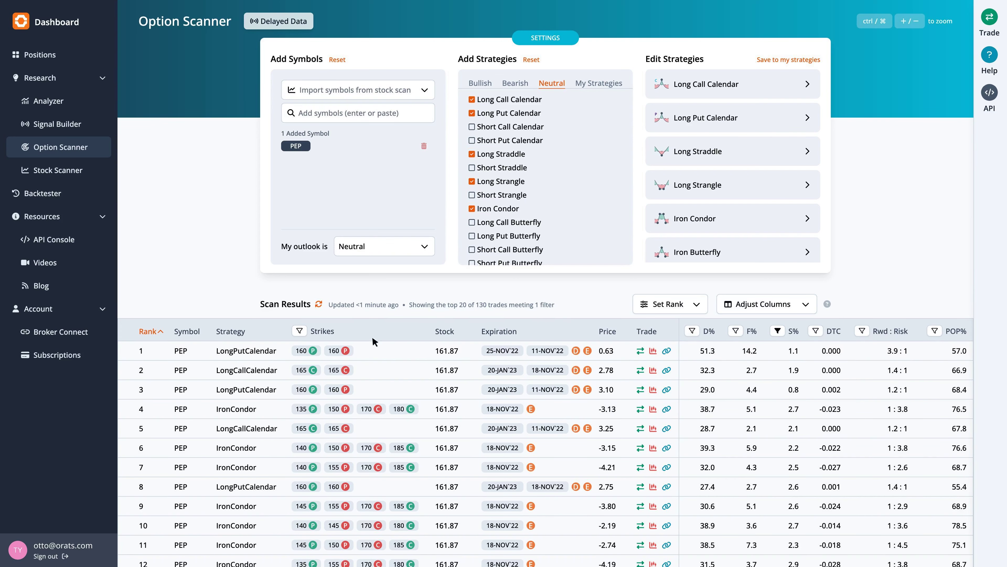
Step: Load the rank 1 PEP 160 LongPutCalendar into the Trade panel
{"action": "left_click", "coordinate": [652, 350]}
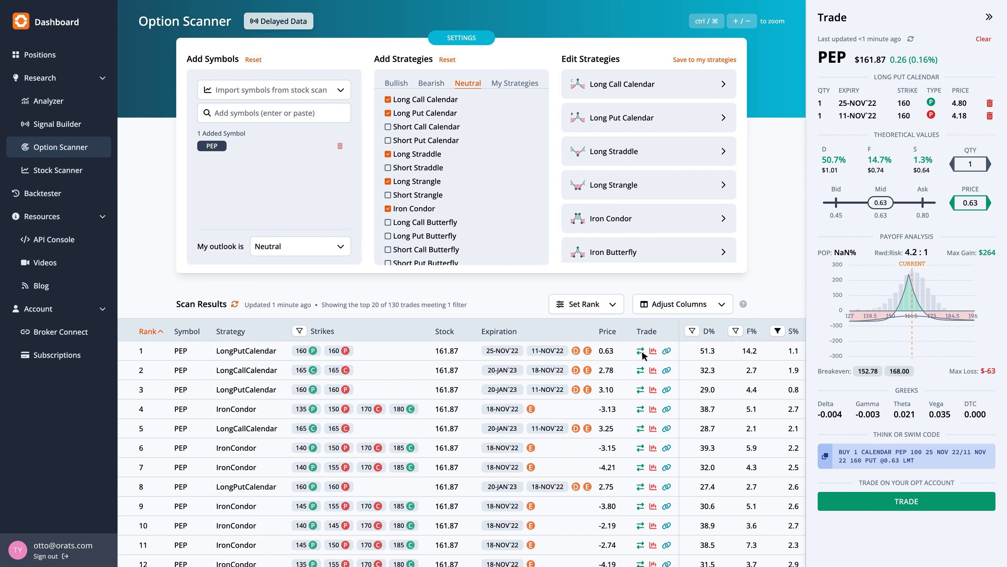
{"action": "mouse_move", "coordinate": [816, 132]}
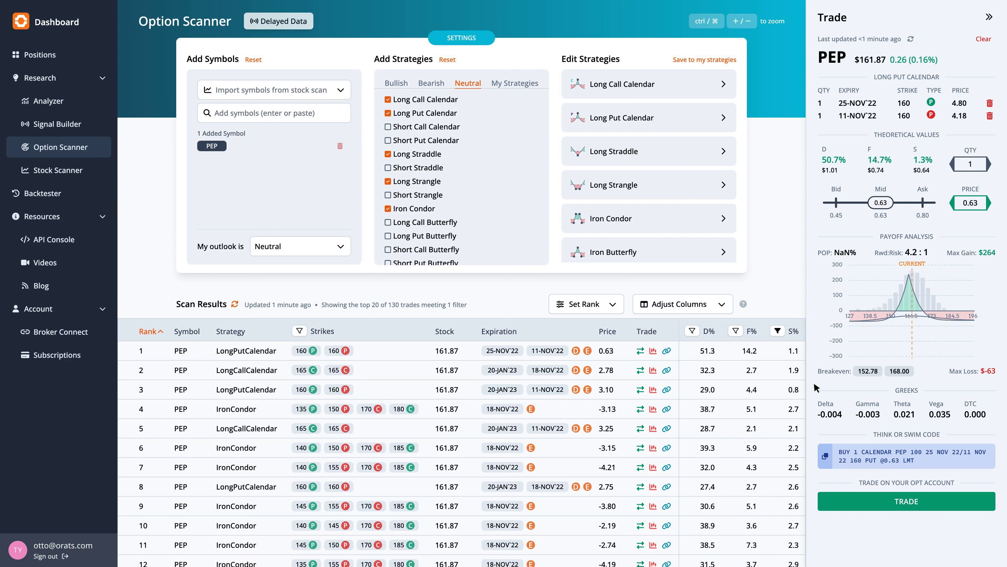
{"action": "mouse_move", "coordinate": [777, 381]}
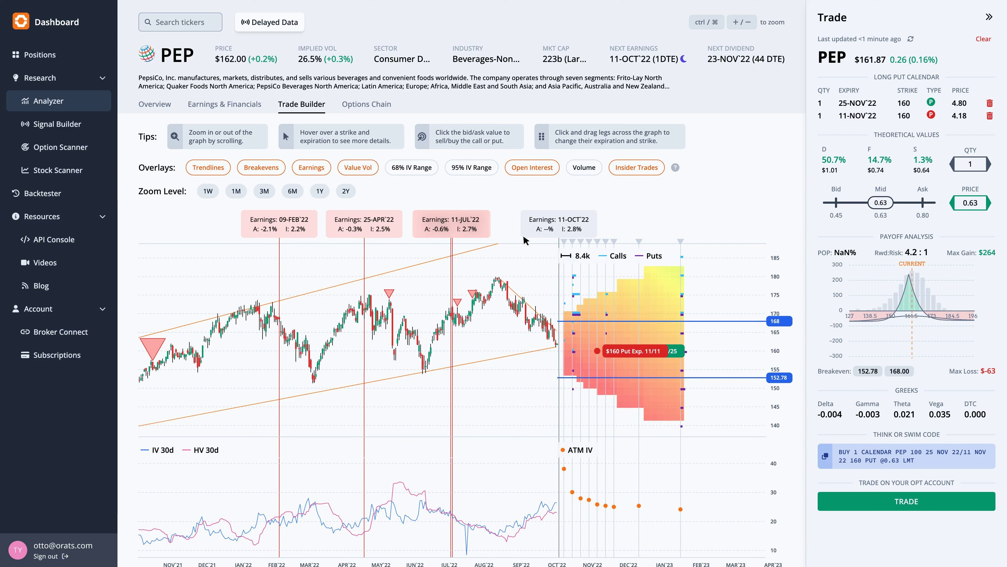
{"action": "mouse_move", "coordinate": [547, 240]}
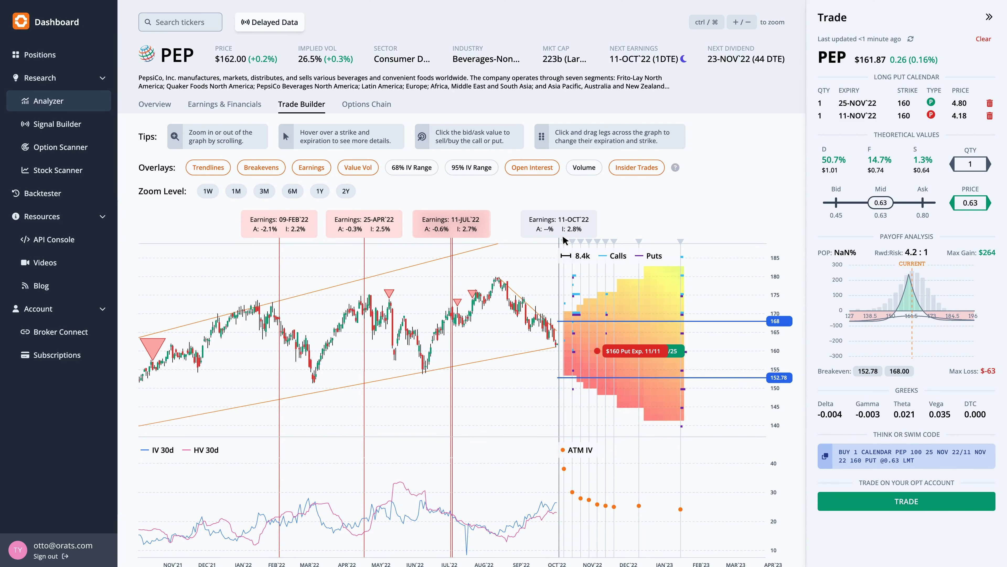
Step: Show PEP's Options Chain with implied volatility by expiration
{"action": "left_click", "coordinate": [366, 104]}
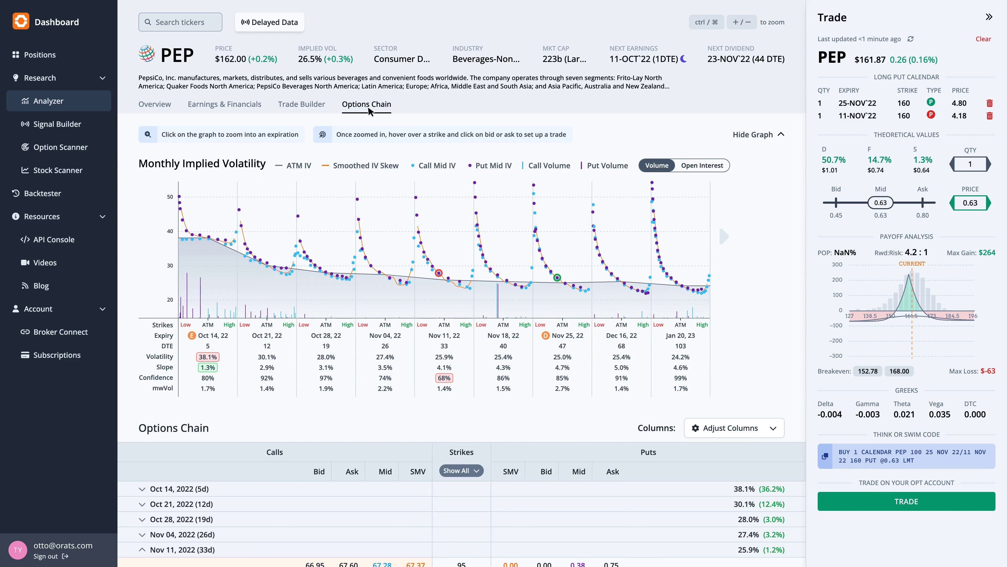
{"action": "mouse_move", "coordinate": [311, 121]}
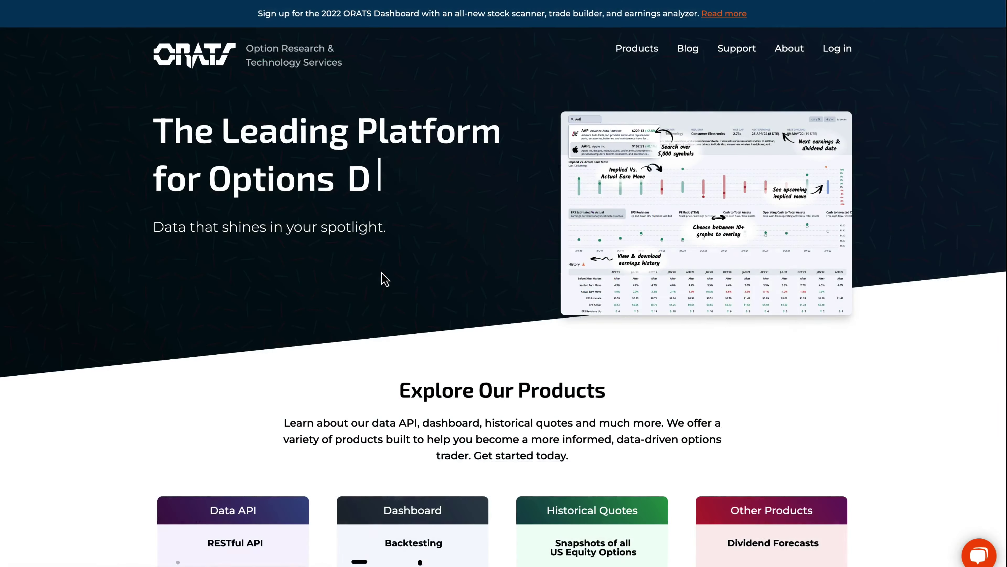
Step: Open the ORATS Dashboard product page from the Products menu
{"action": "type", "text": "ata"}
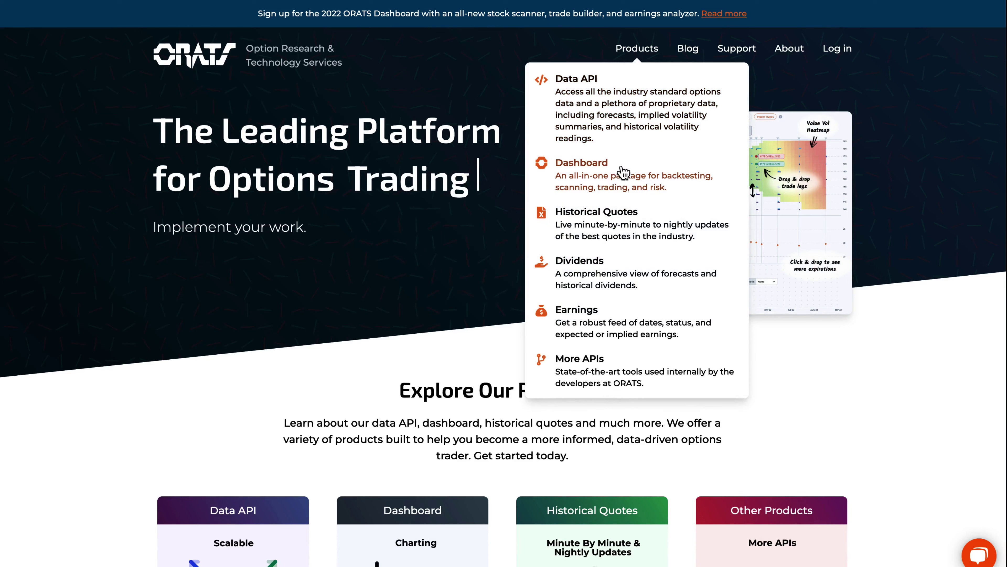
{"action": "left_click", "coordinate": [582, 162]}
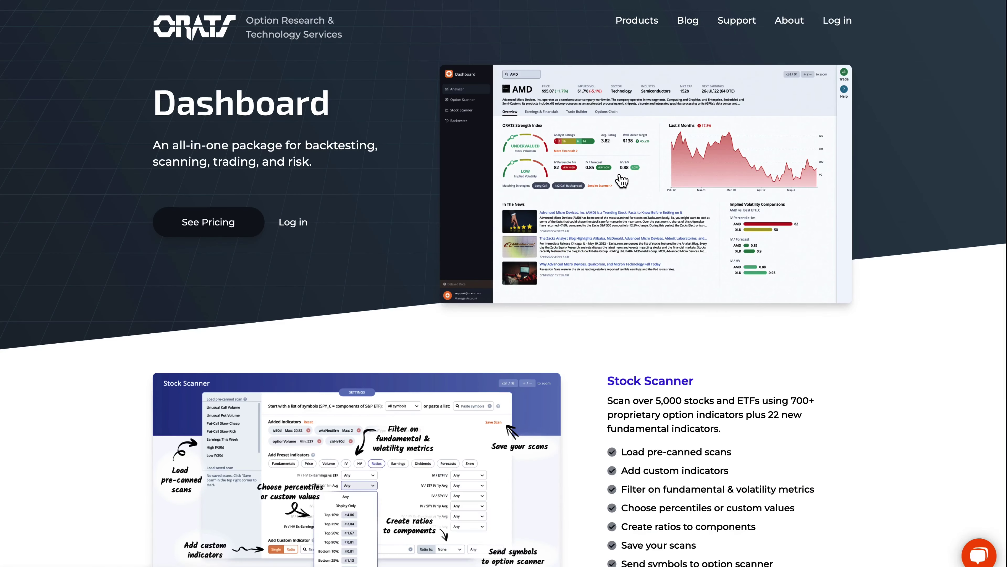